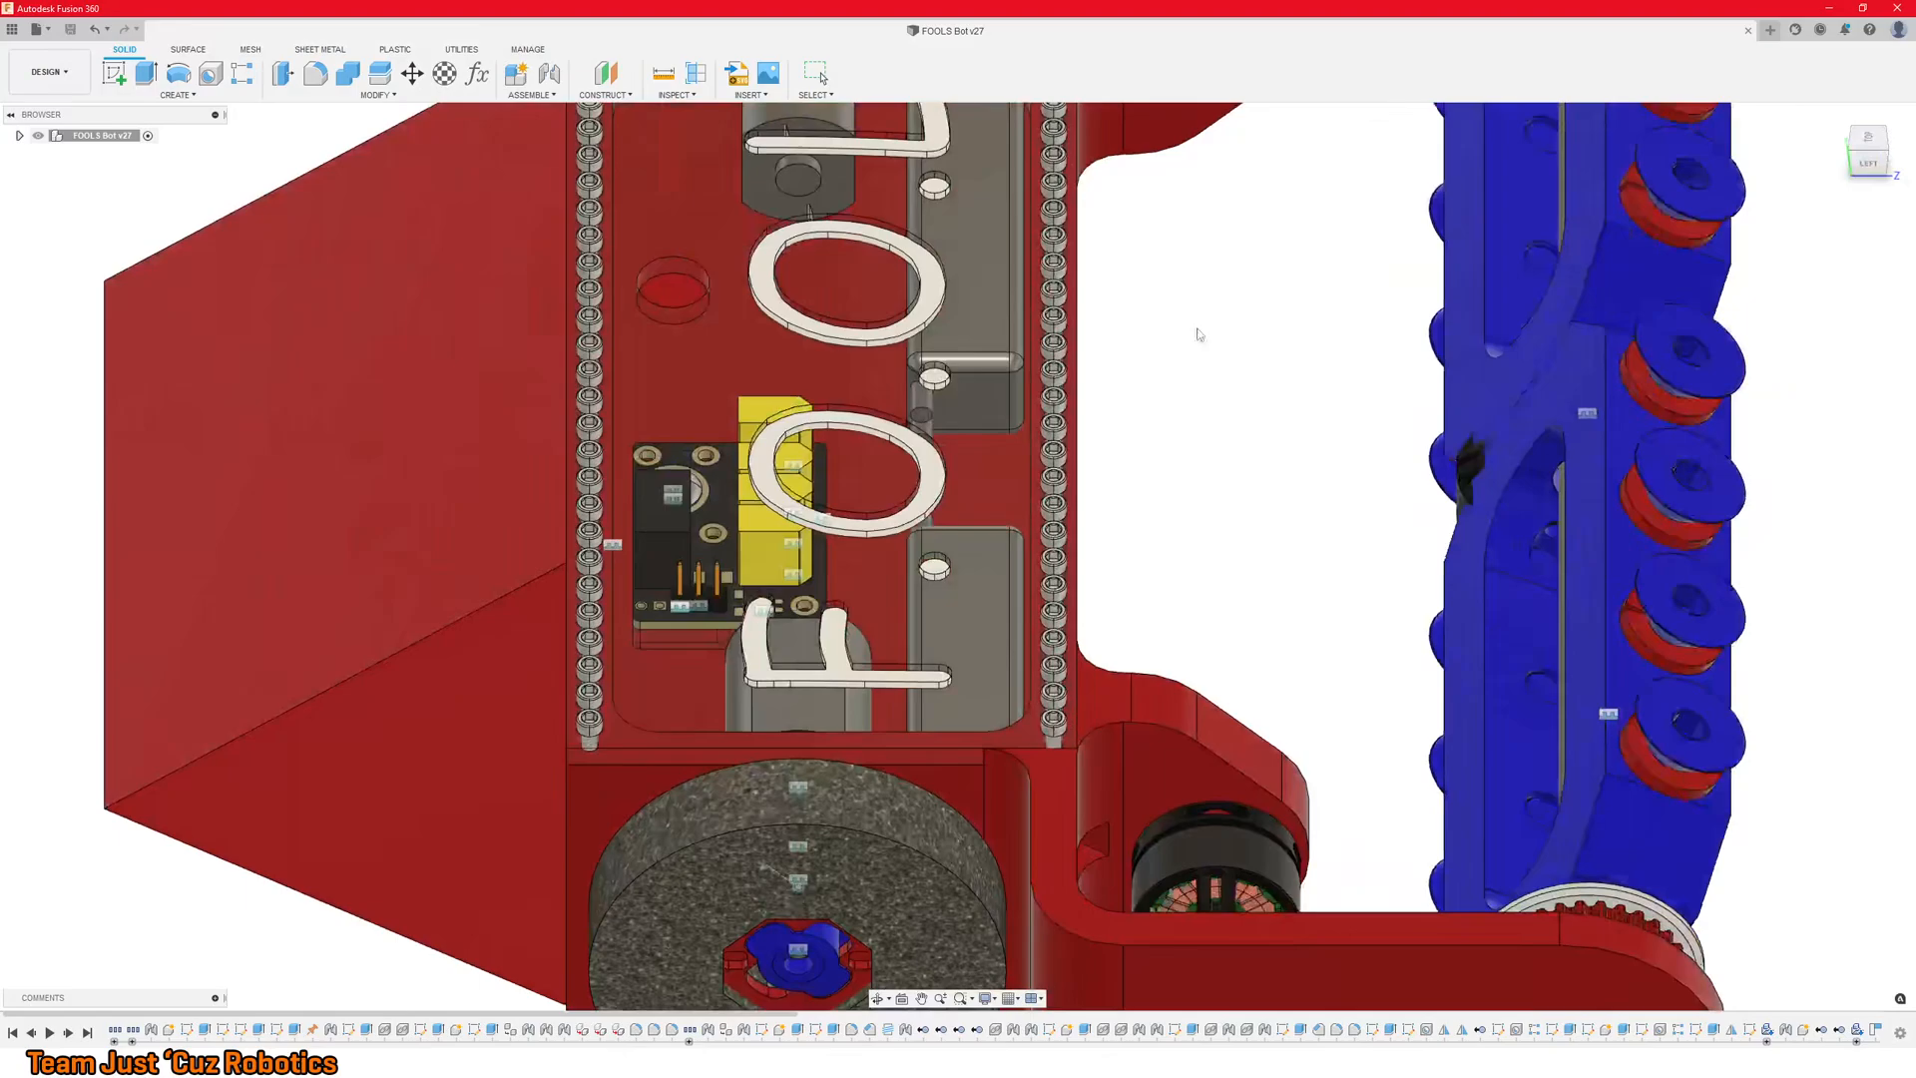
# - Zoom out and orbit to a front three-quarter view, then bring up actions on the beater bar pulley
pyautogui.scroll(-3)
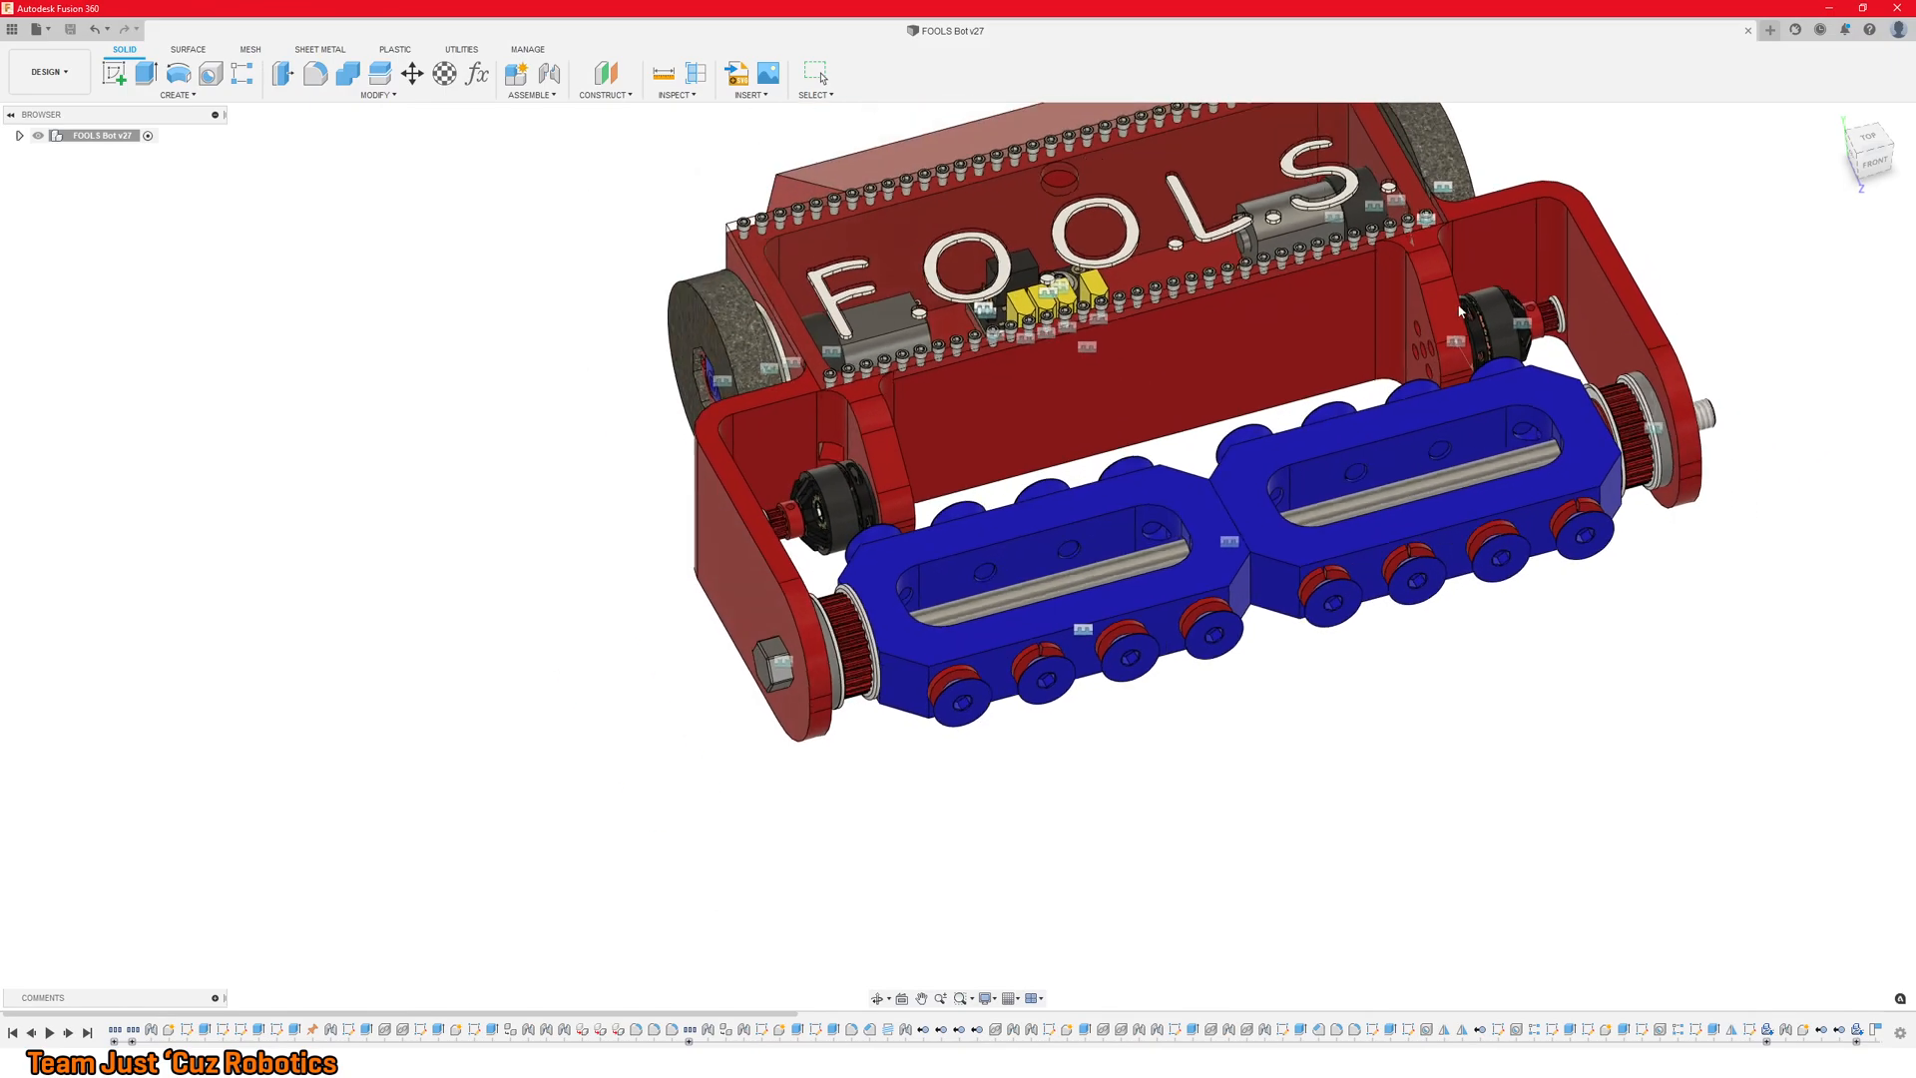
pyautogui.moveTo(1100, 489); pyautogui.dragTo(1299, 545)
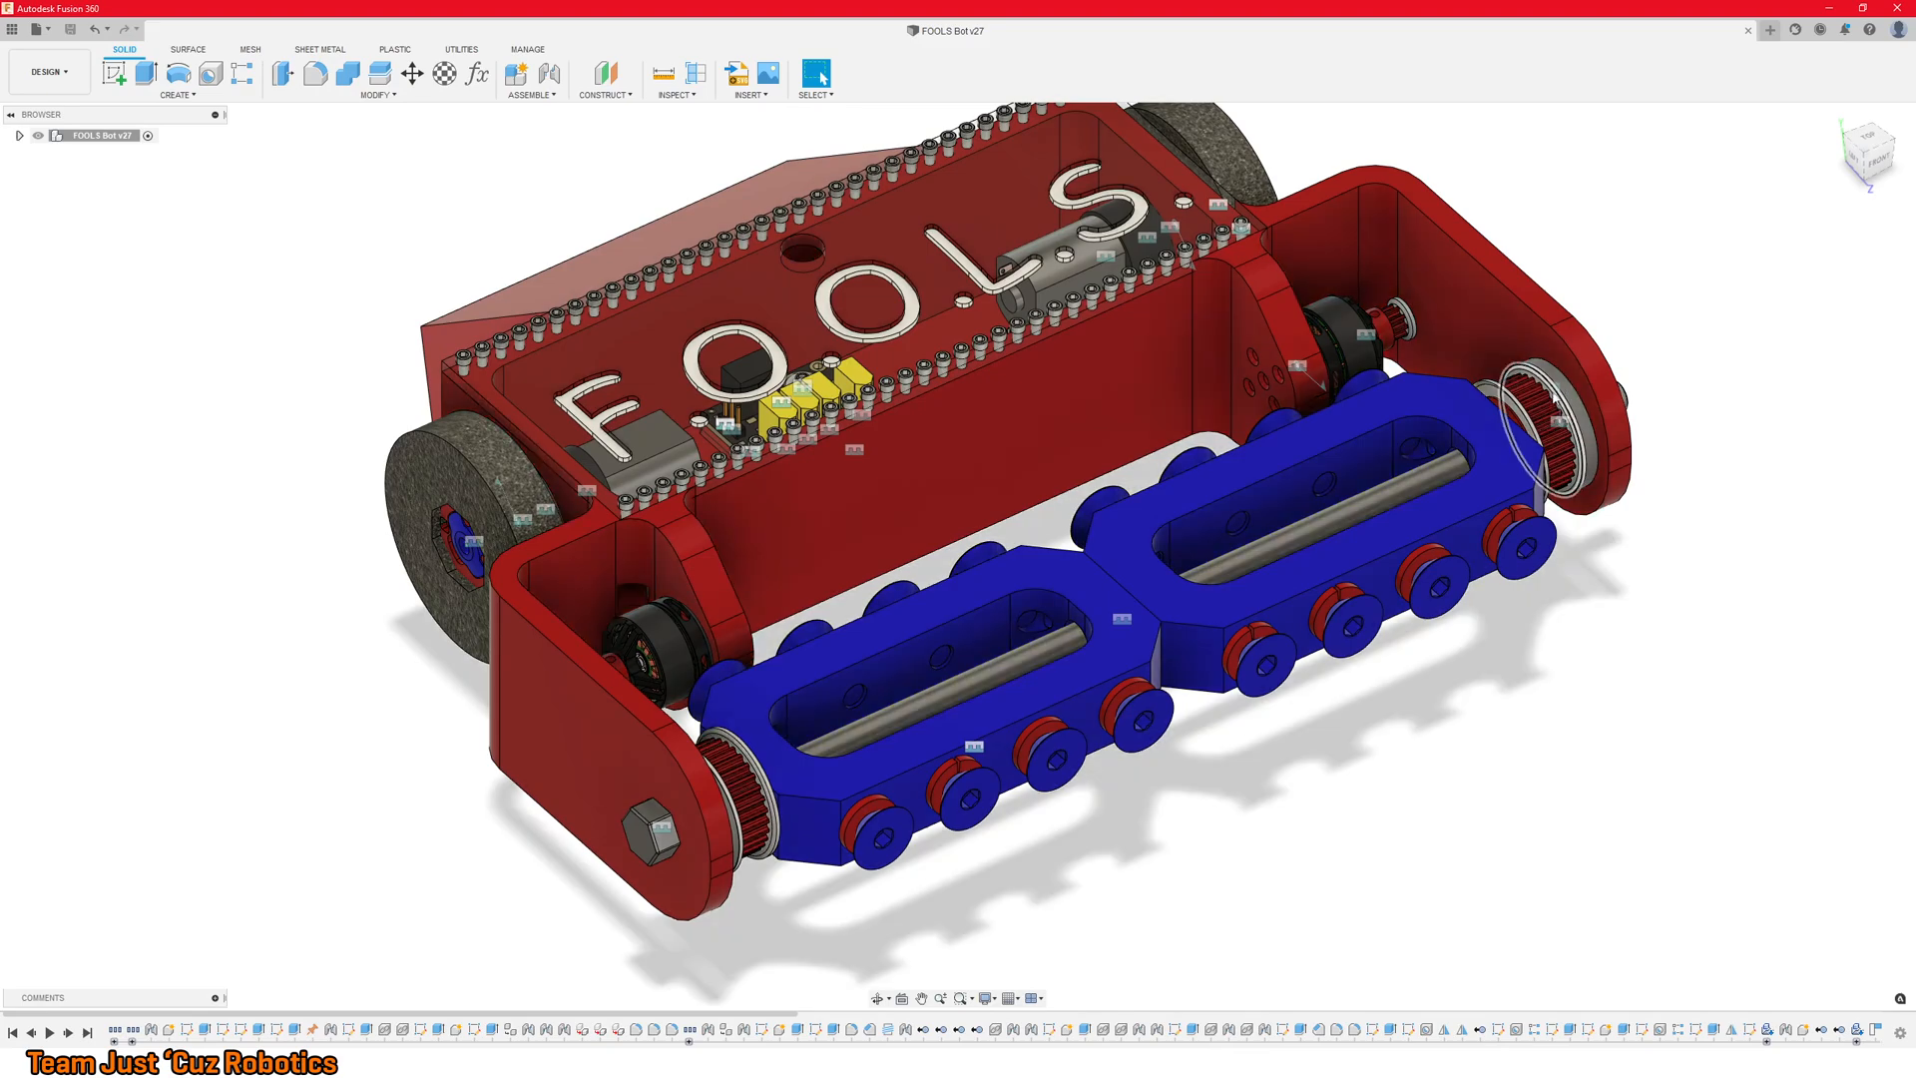
pyautogui.rightClick(1553, 415)
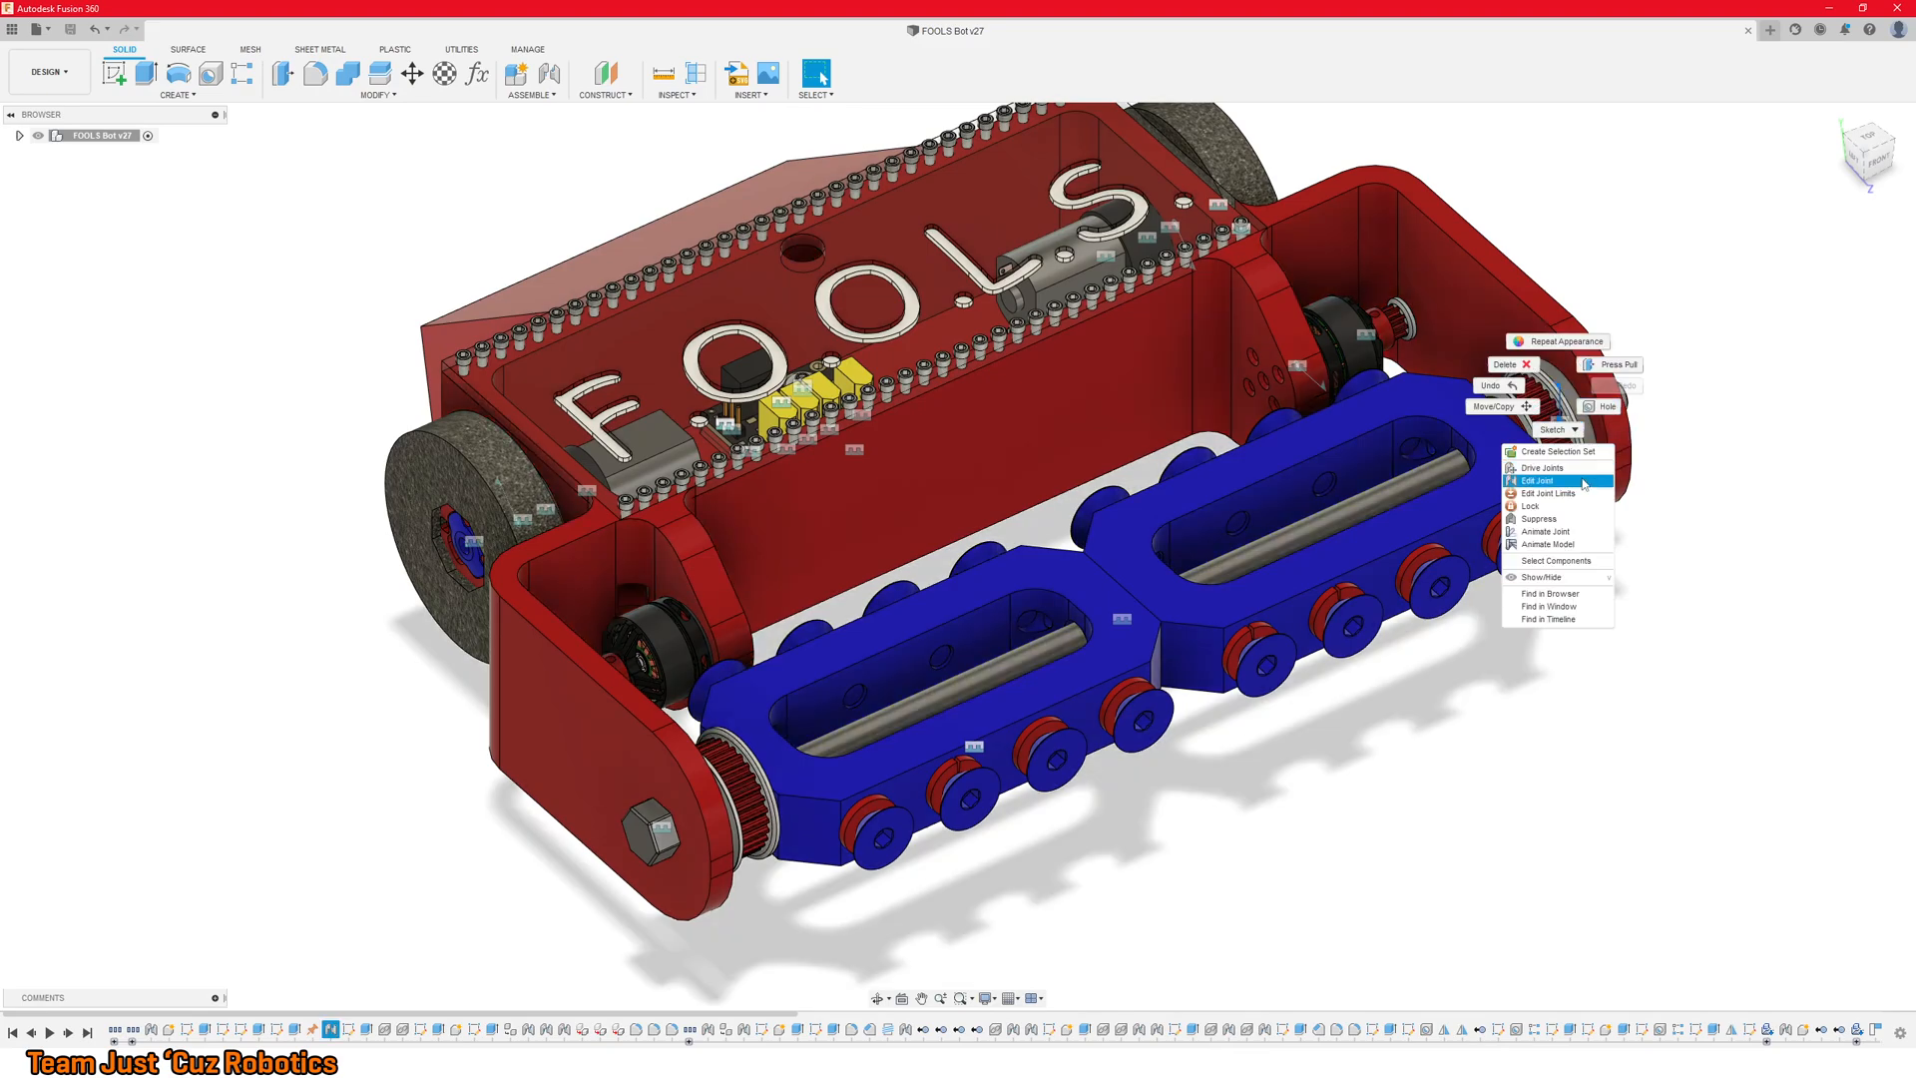
pyautogui.moveTo(1567, 468)
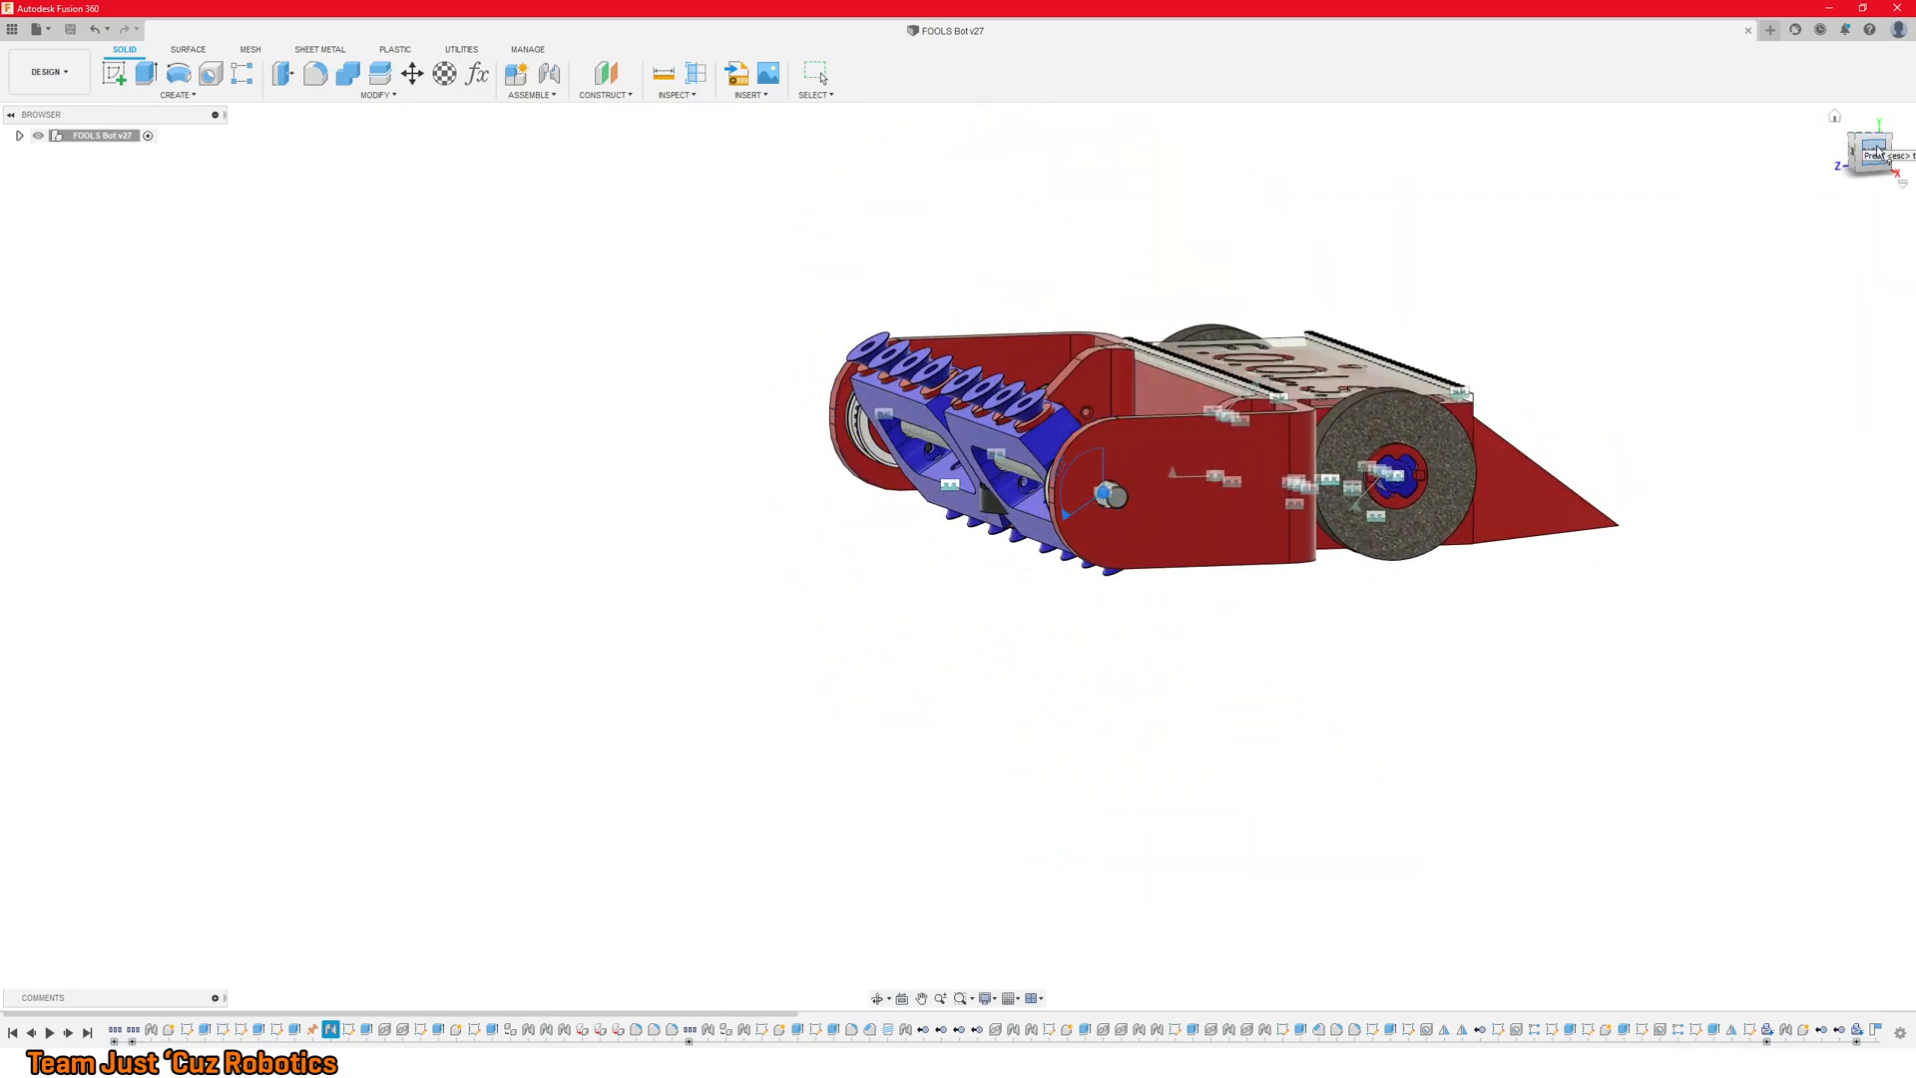
pyautogui.click(1868, 150)
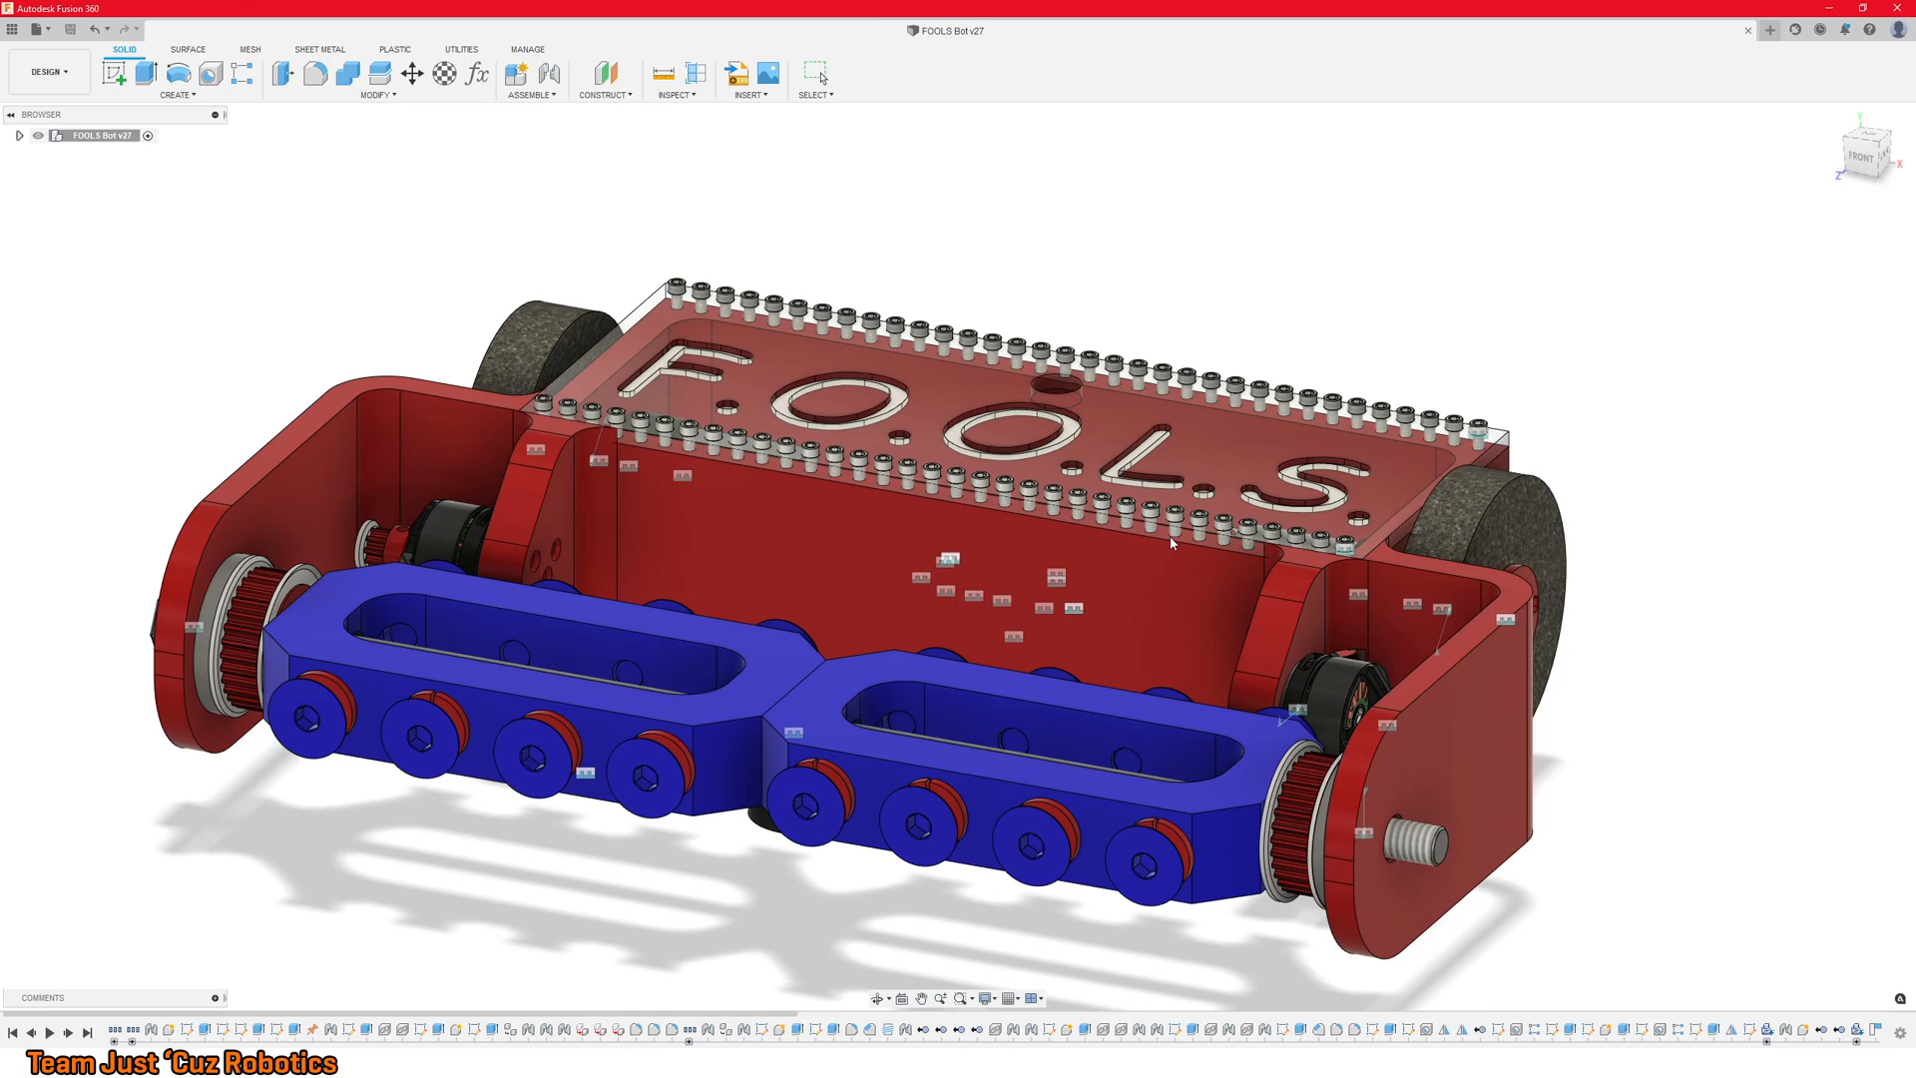
pyautogui.moveTo(1170, 543)
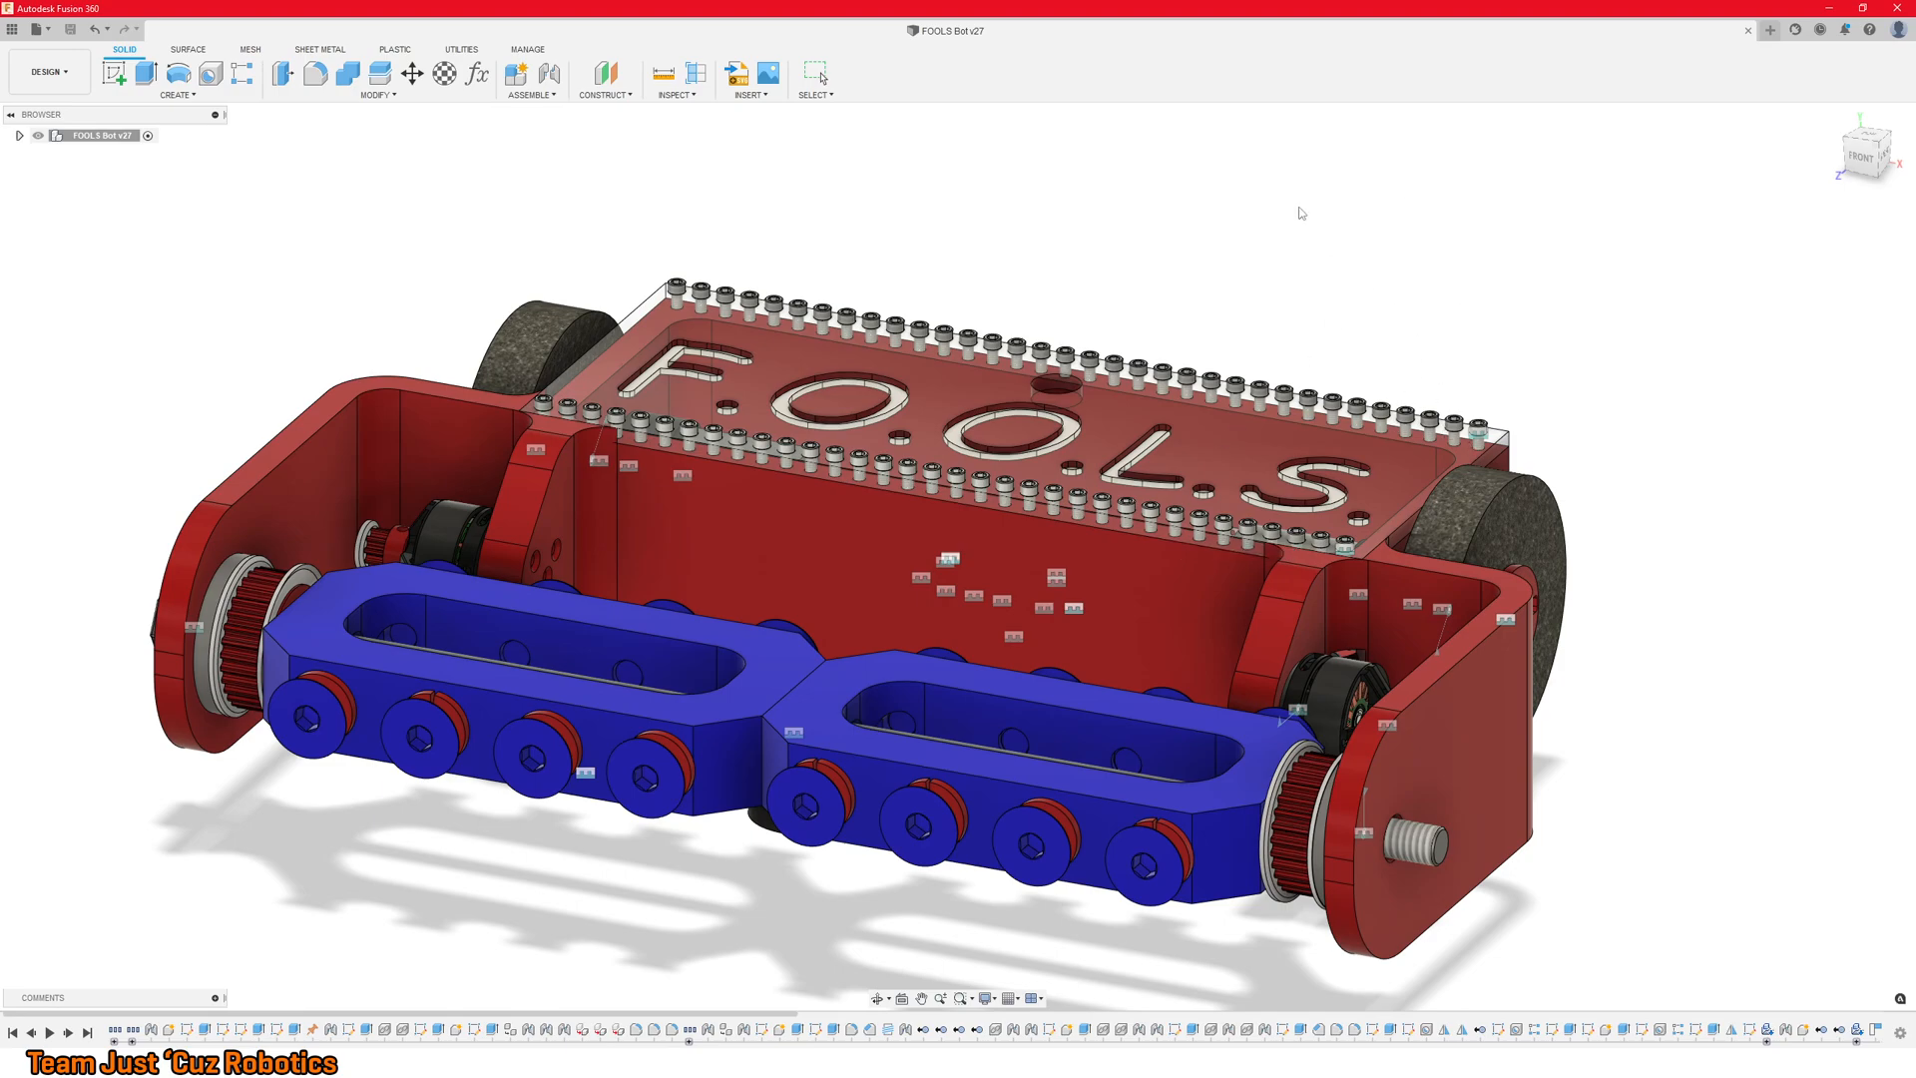
pyautogui.moveTo(727, 249)
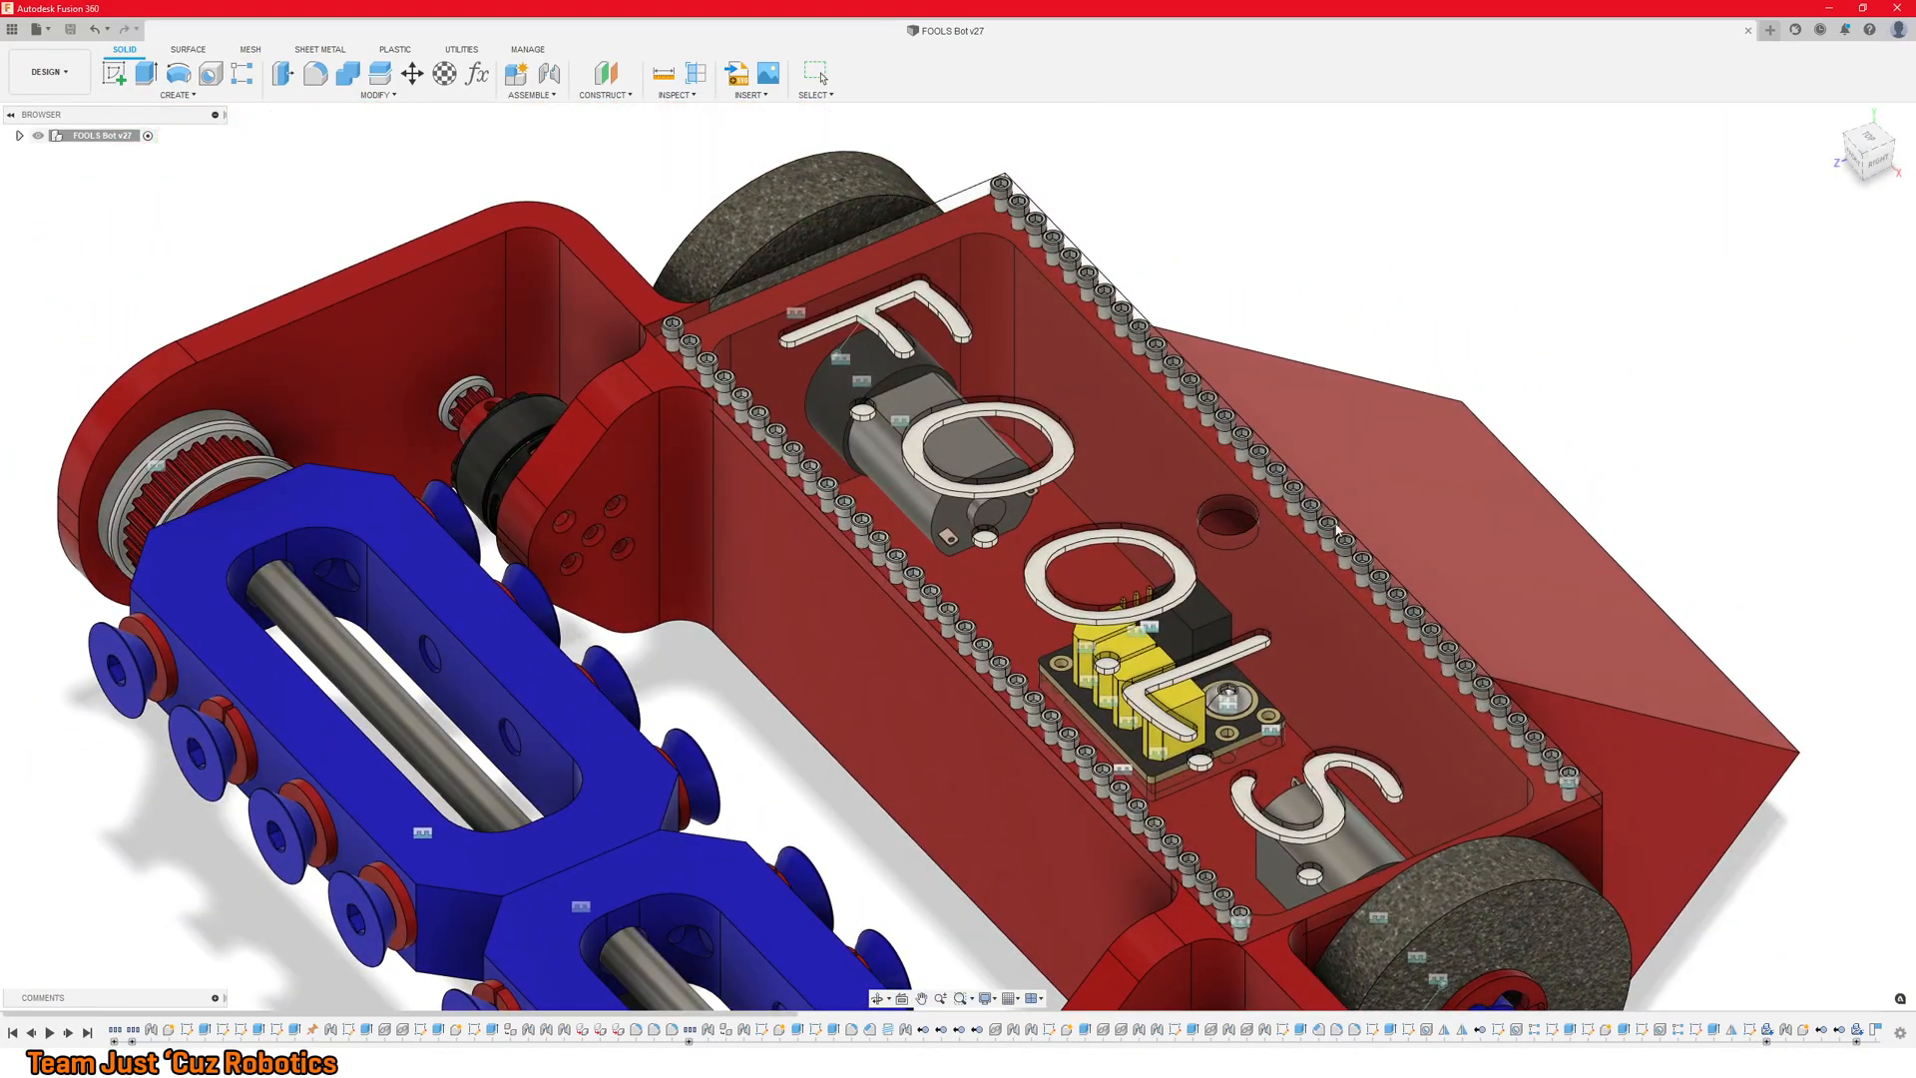
pyautogui.moveTo(1062, 402)
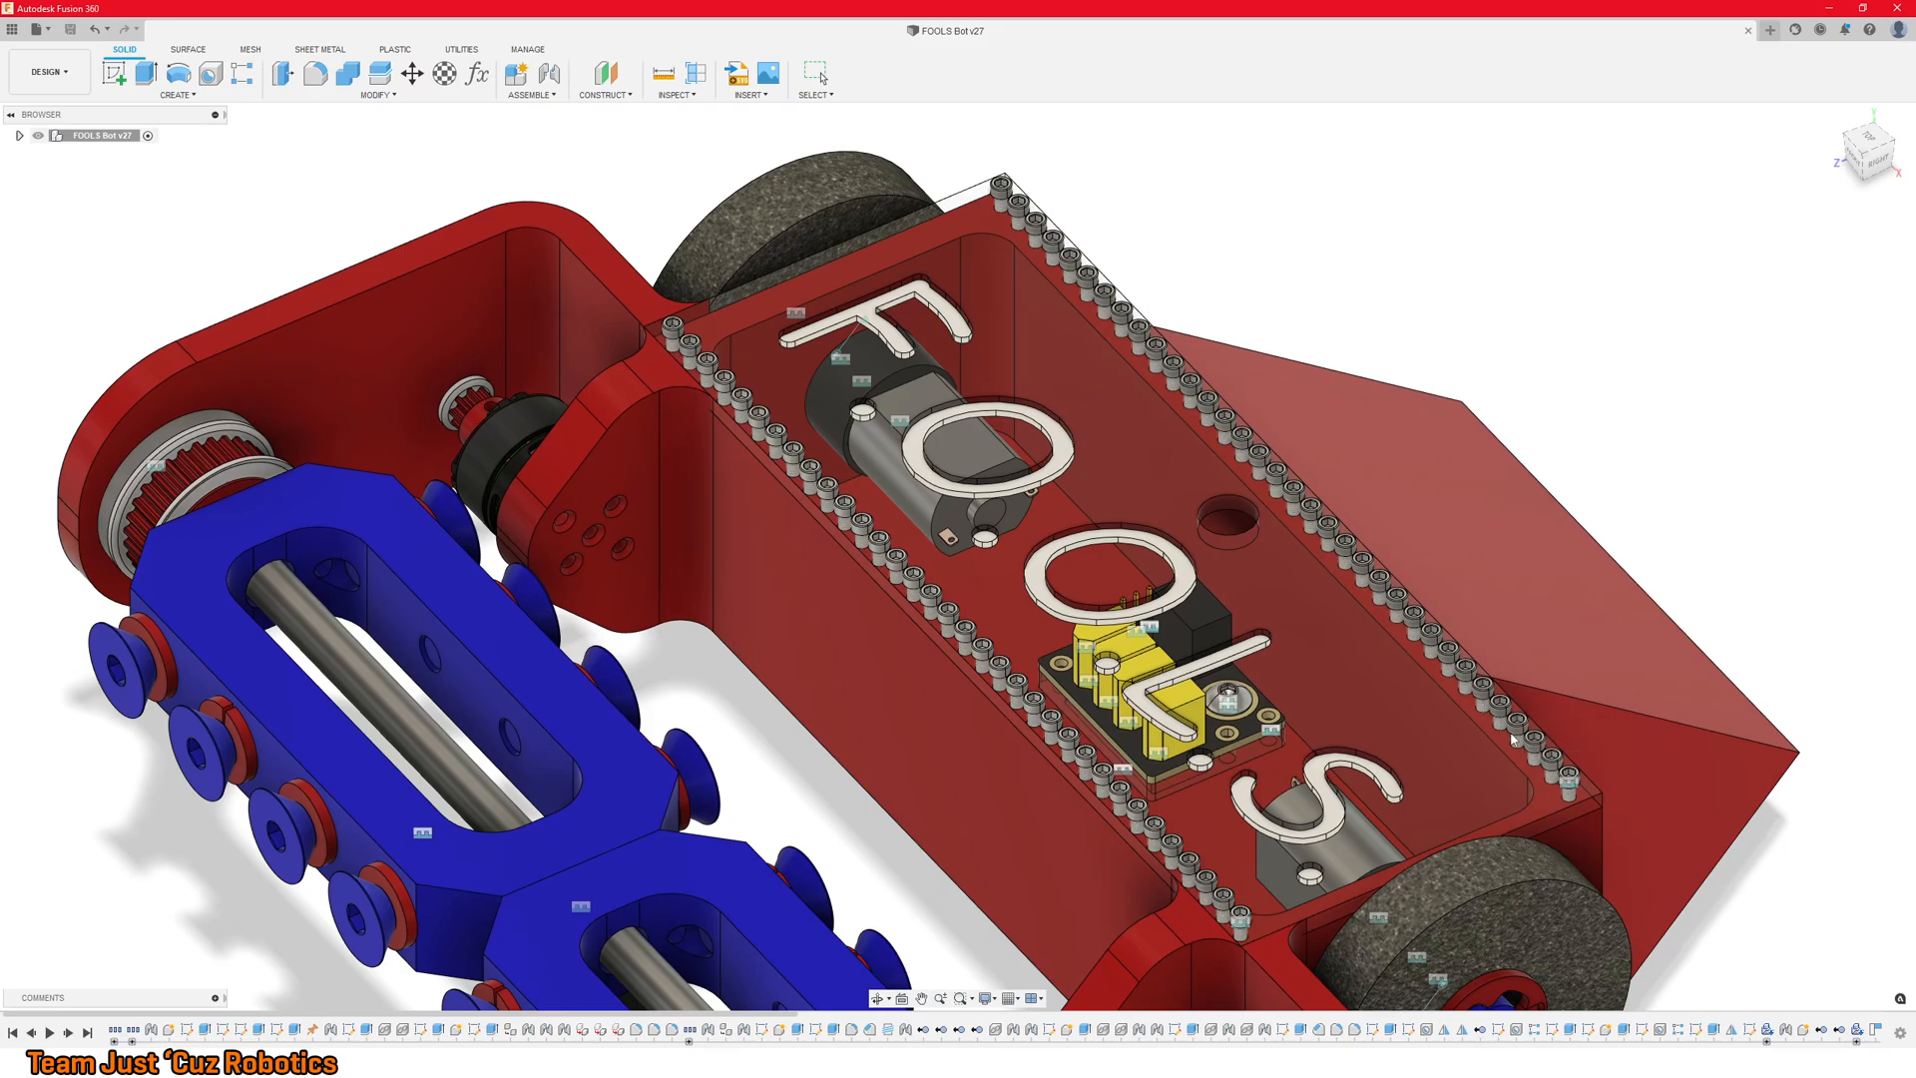
pyautogui.moveTo(1082, 557)
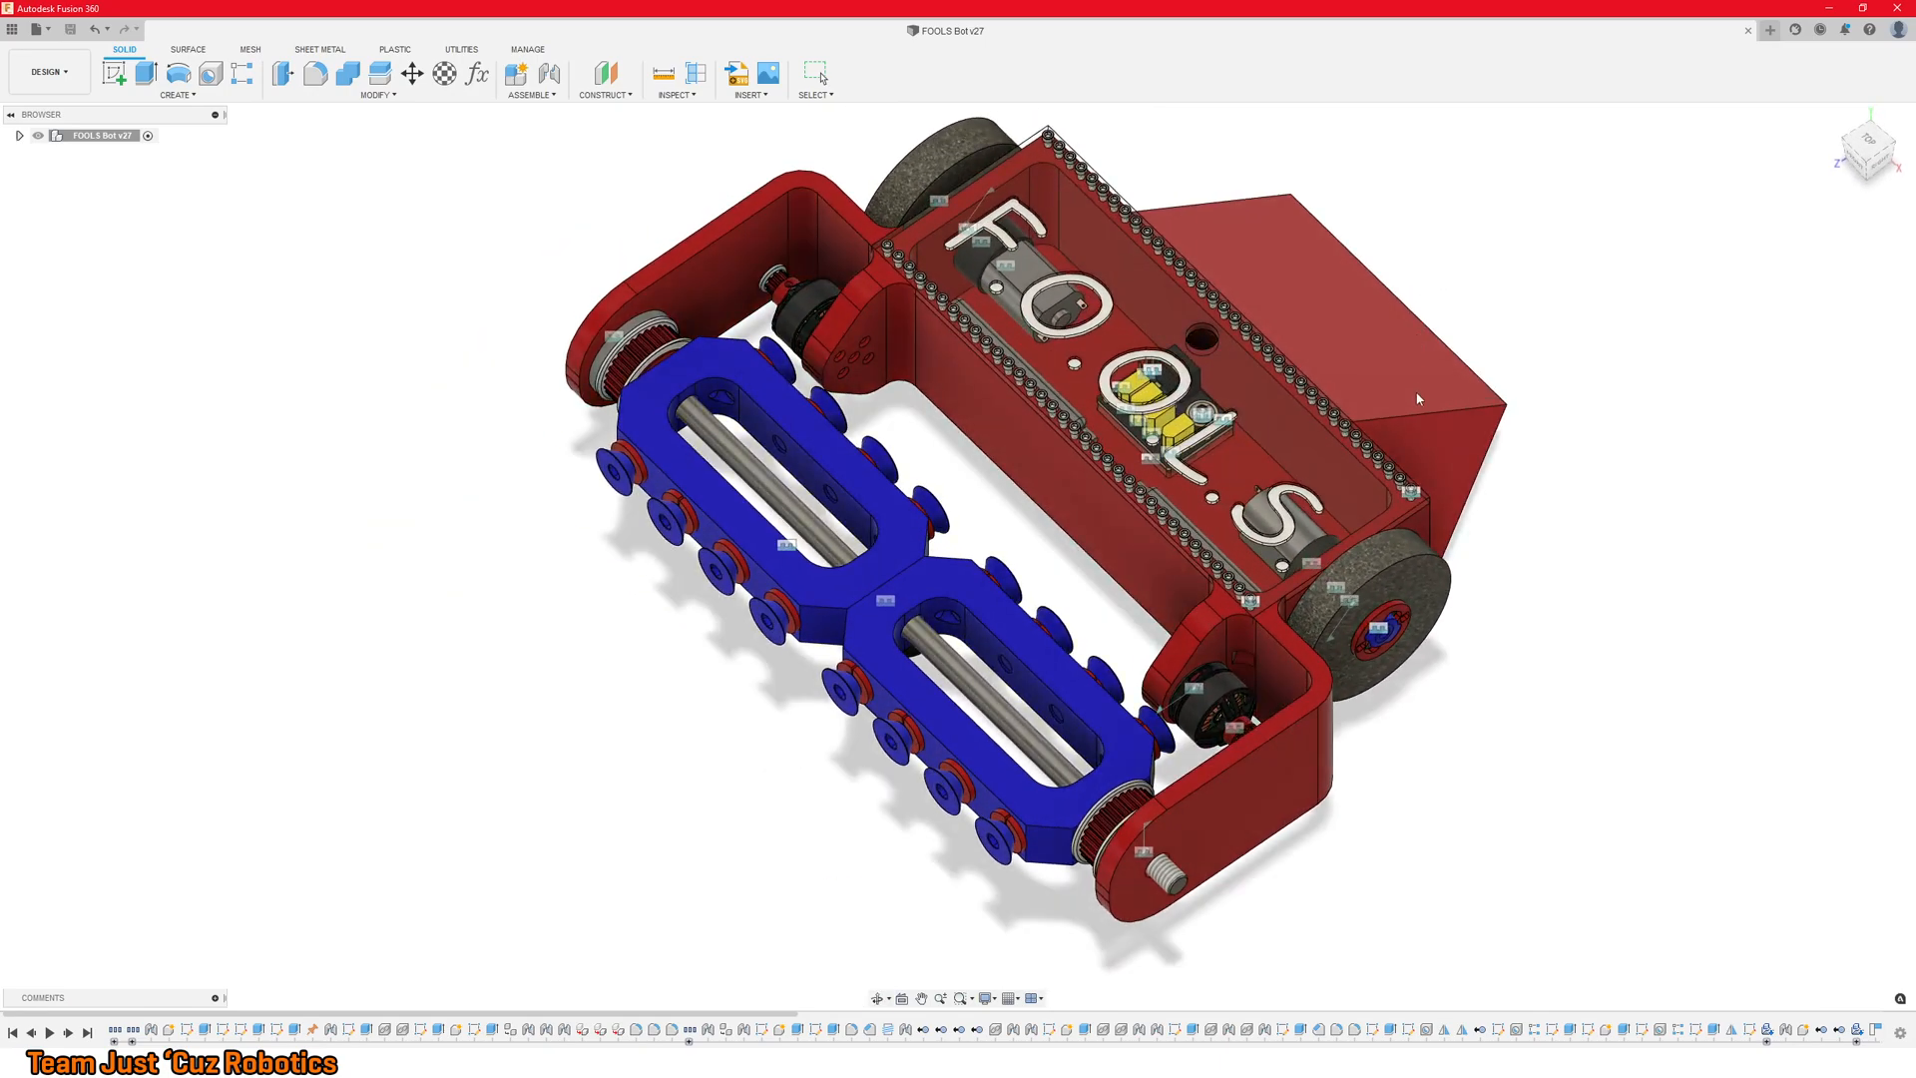
pyautogui.moveTo(1262, 234)
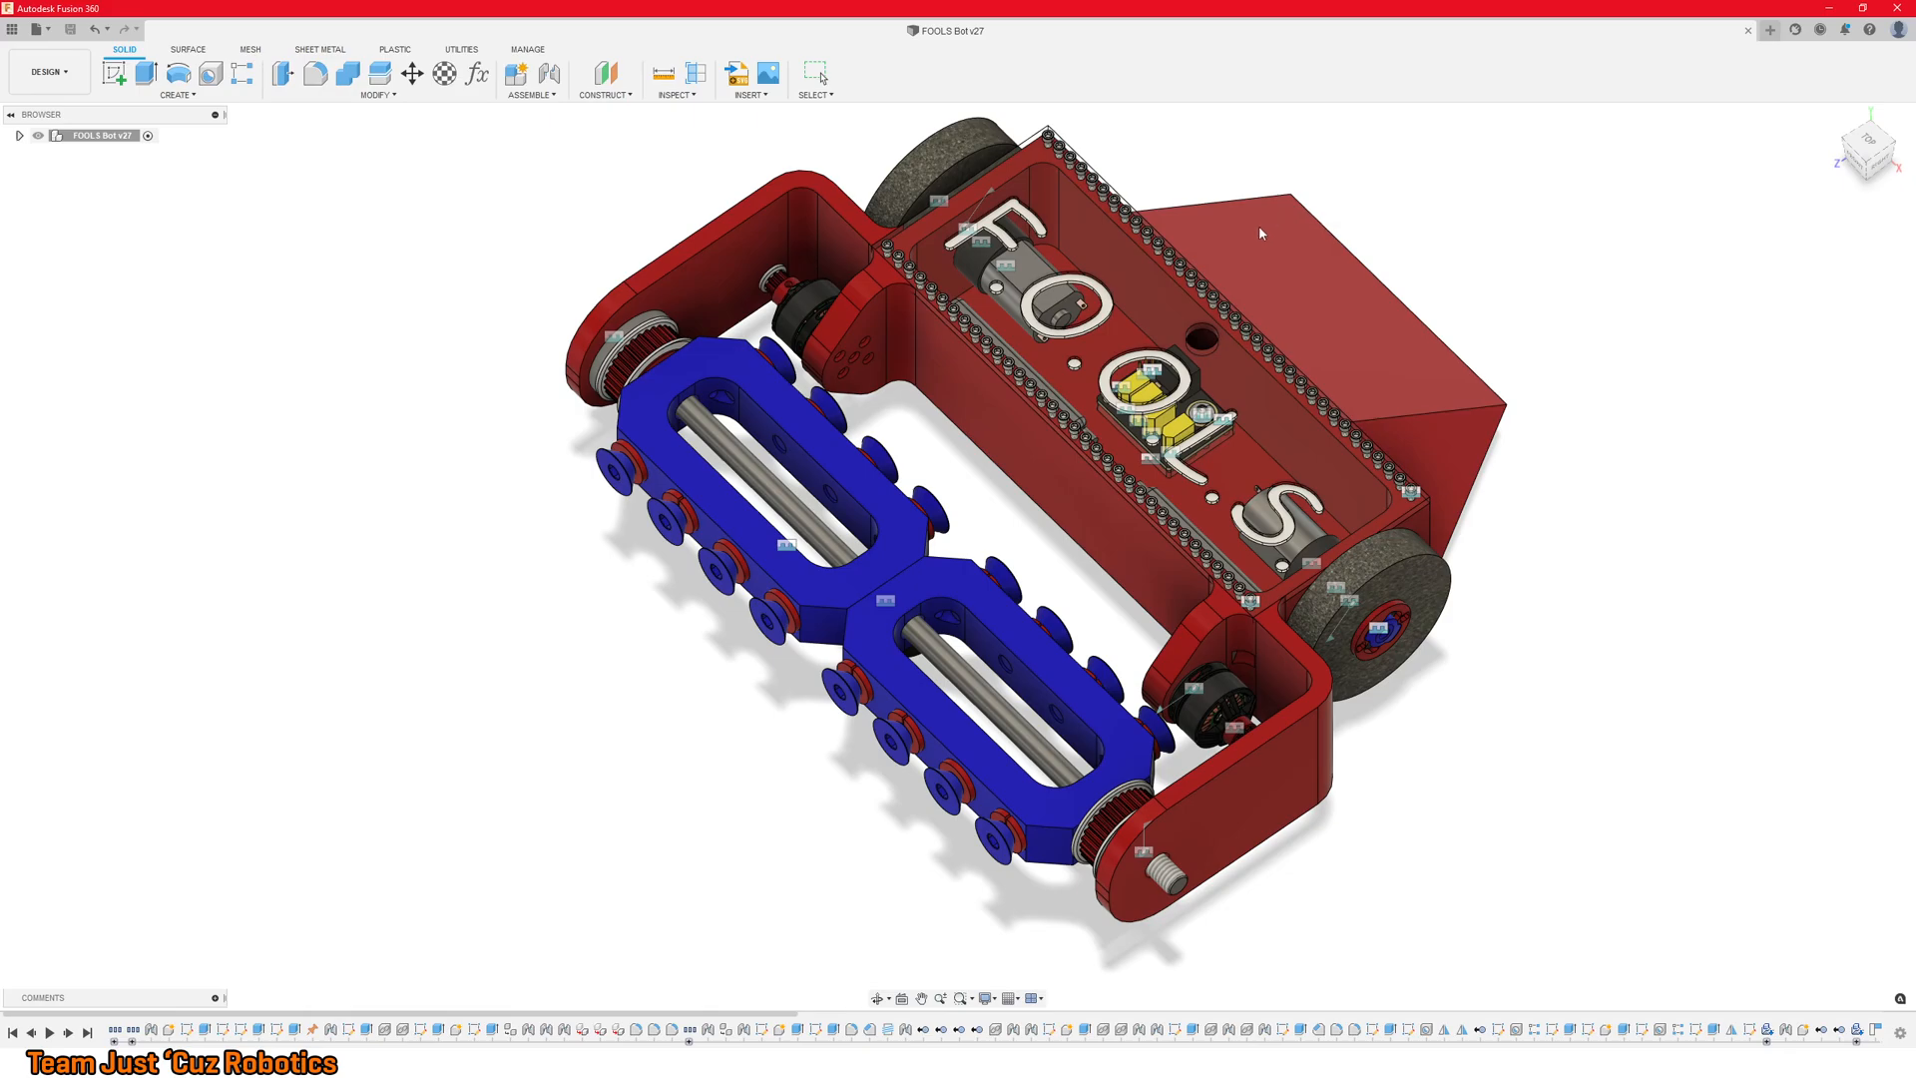
pyautogui.moveTo(1545, 451)
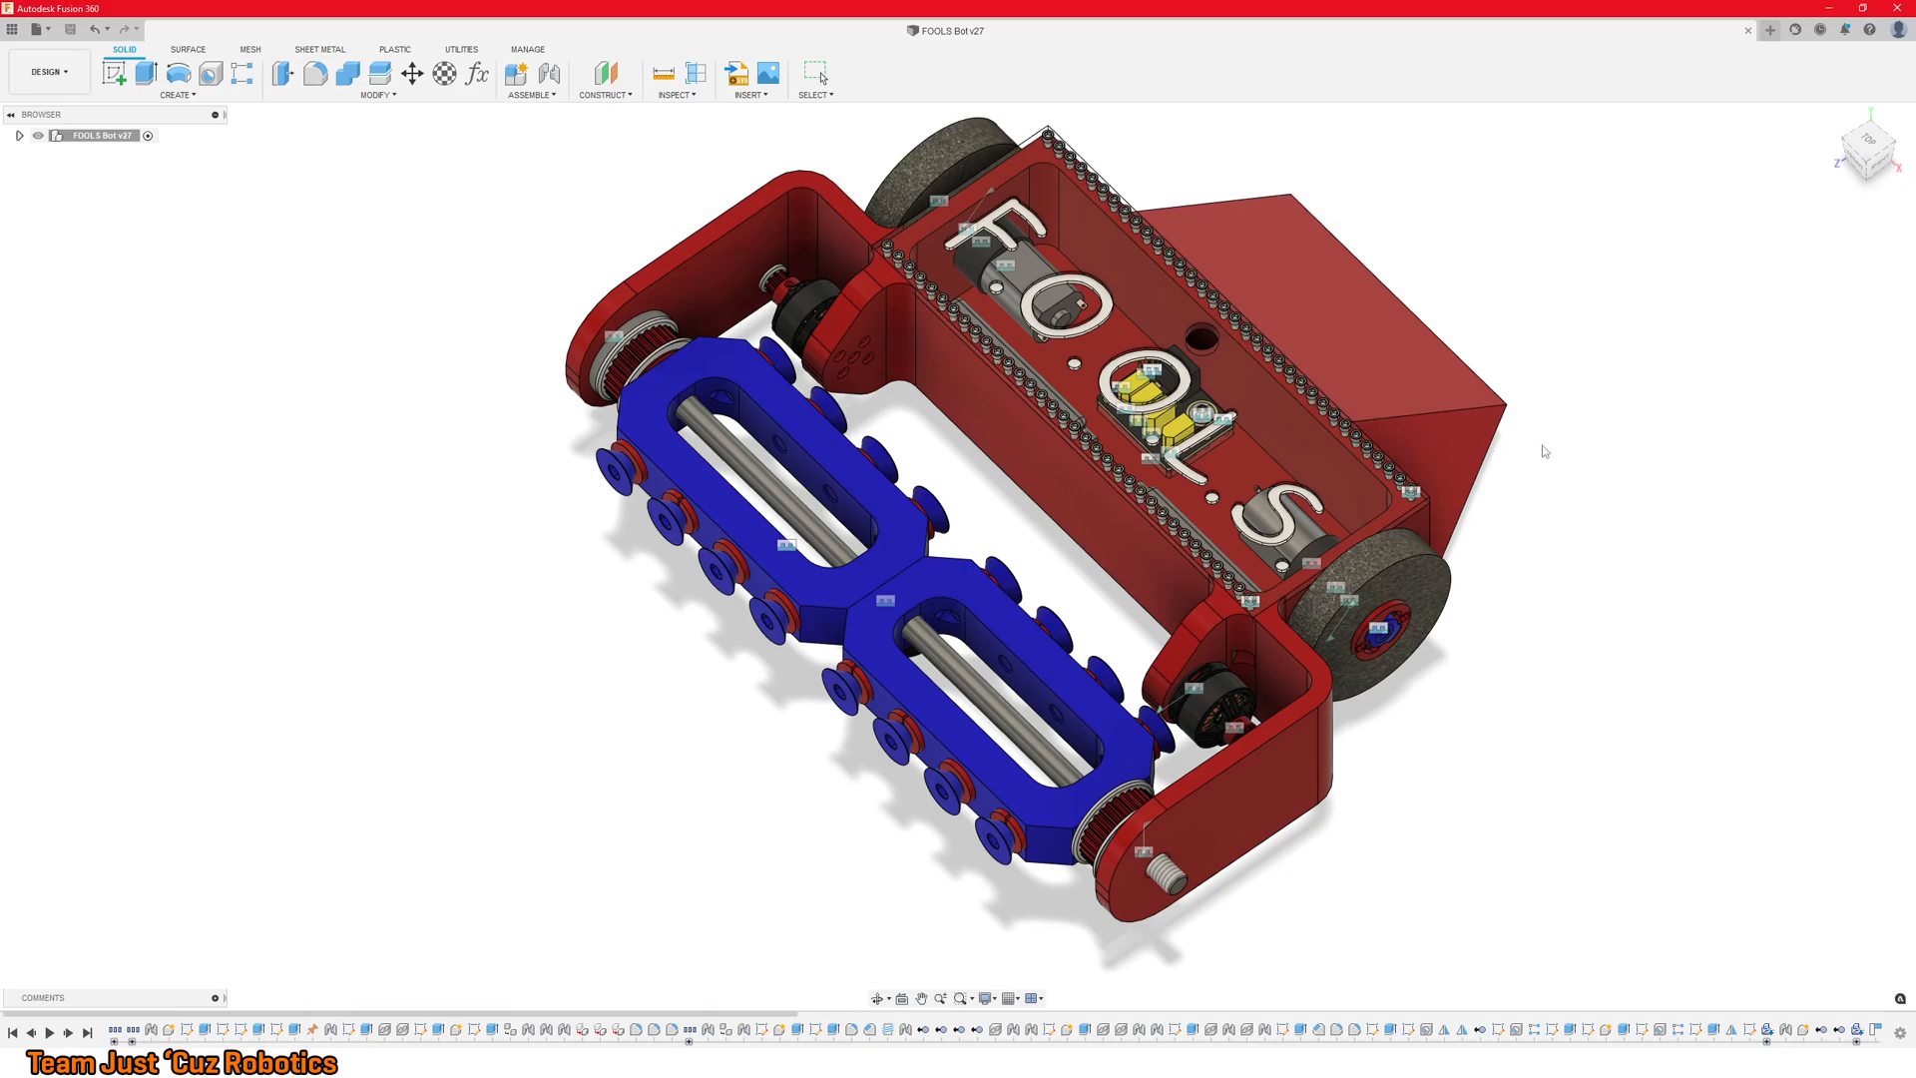